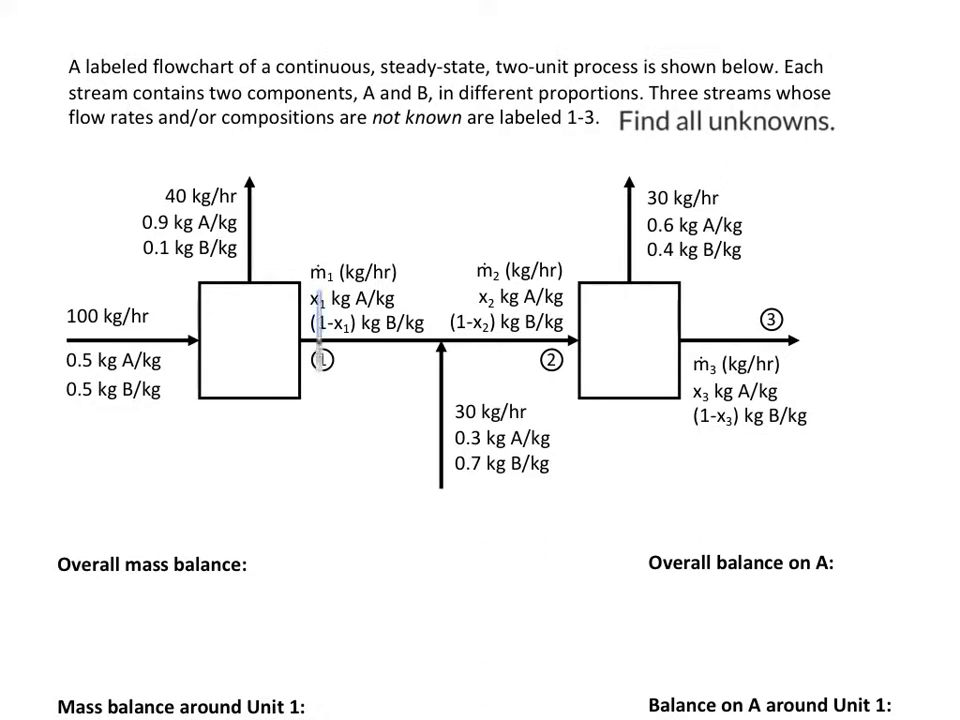
mouse_move(762, 356)
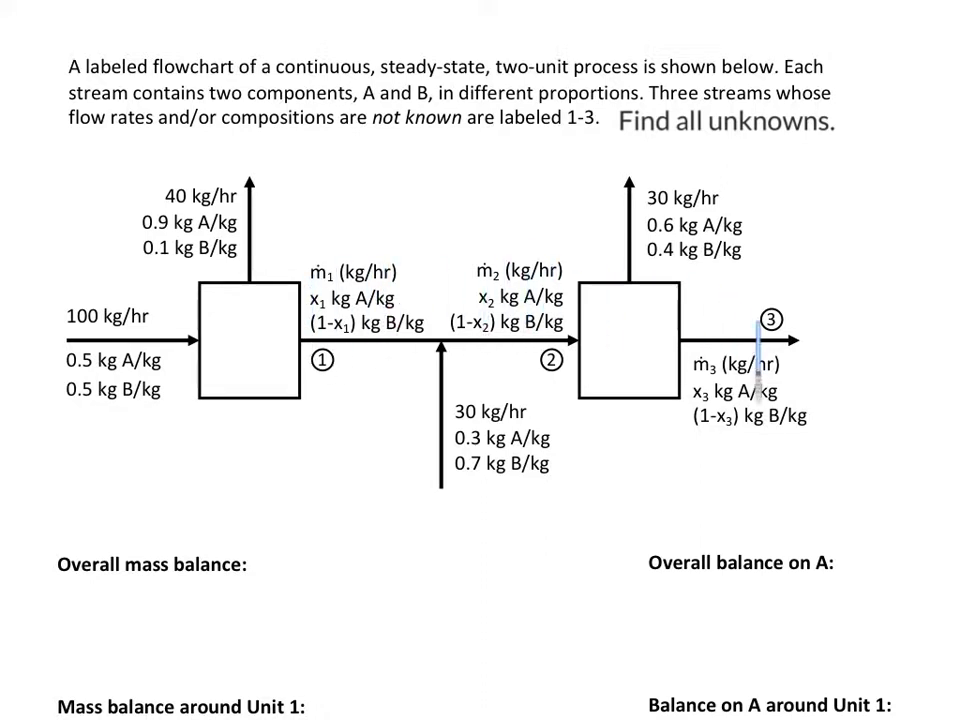
mouse_move(440, 350)
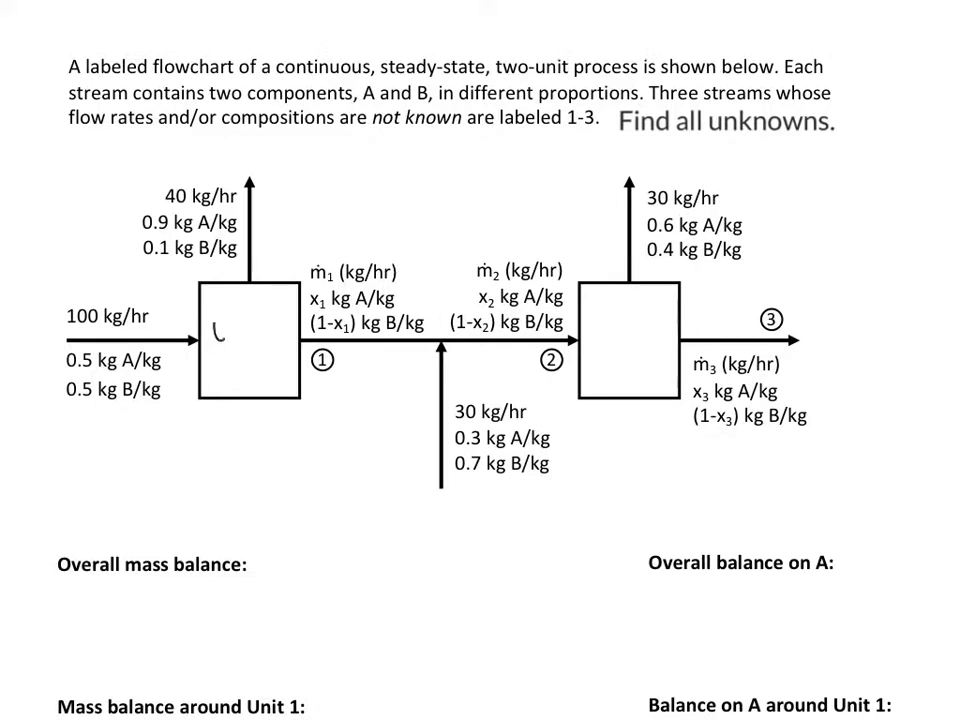
type("UNIT 1")
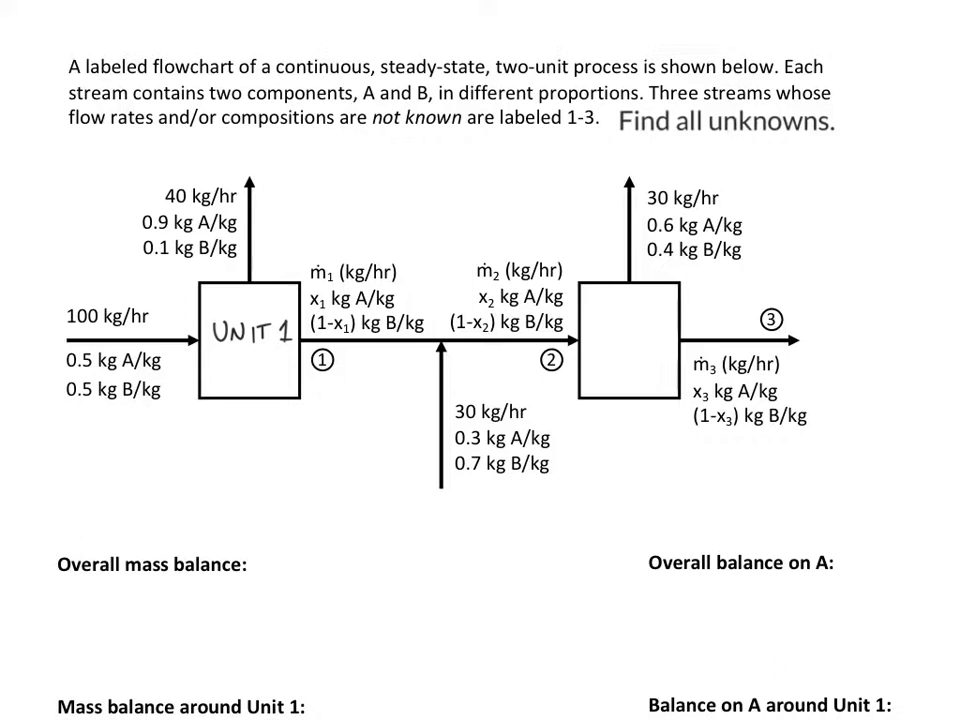
mouse_move(110, 396)
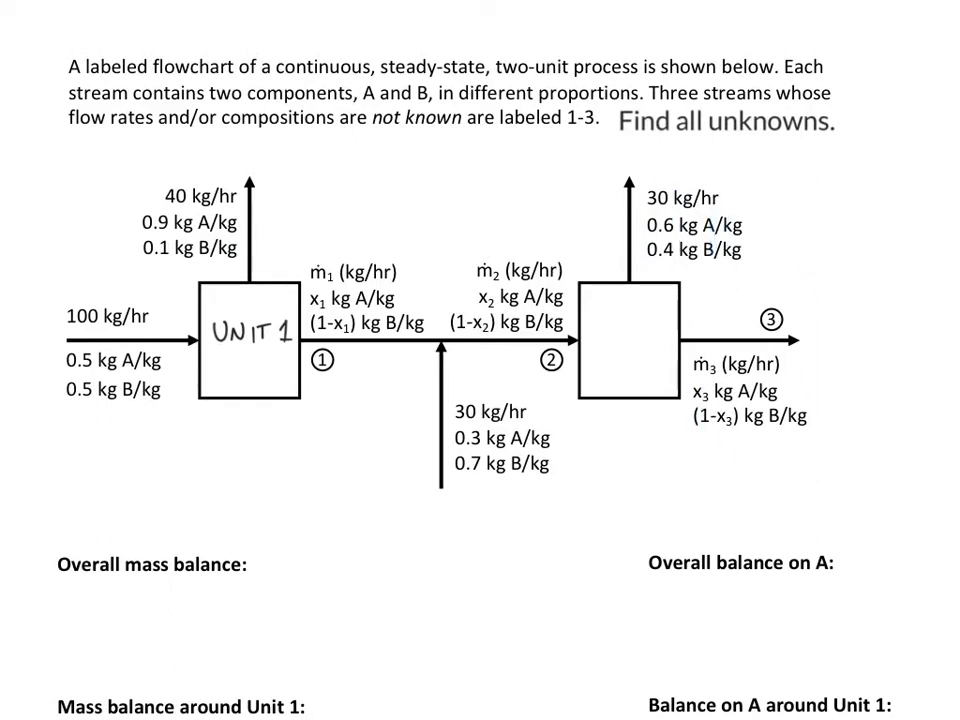
type("100 + 30 =")
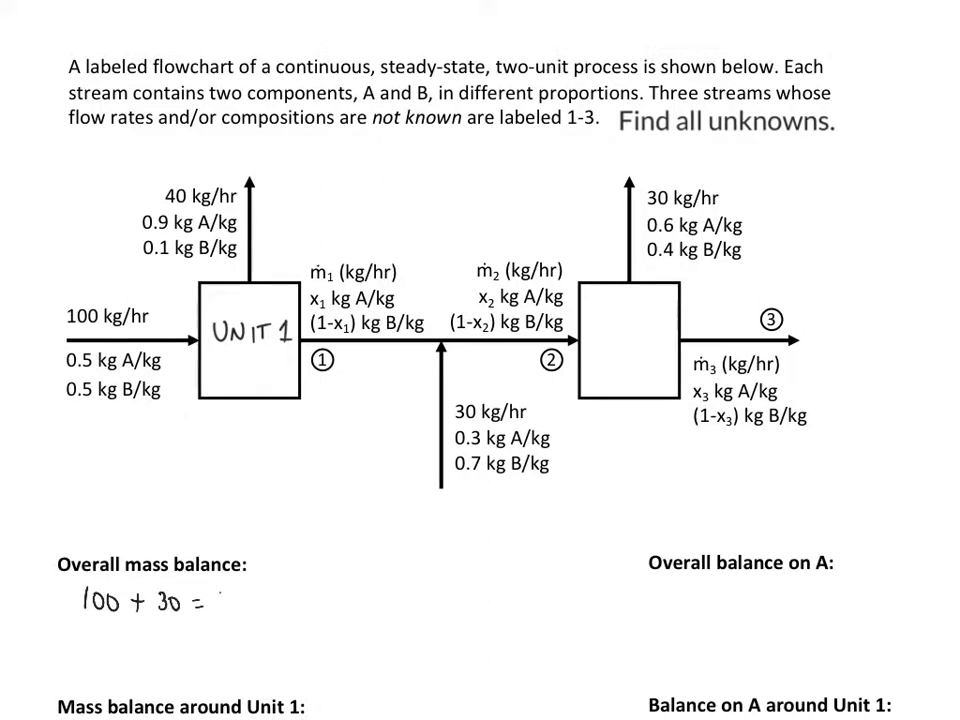
type("40 + ?")
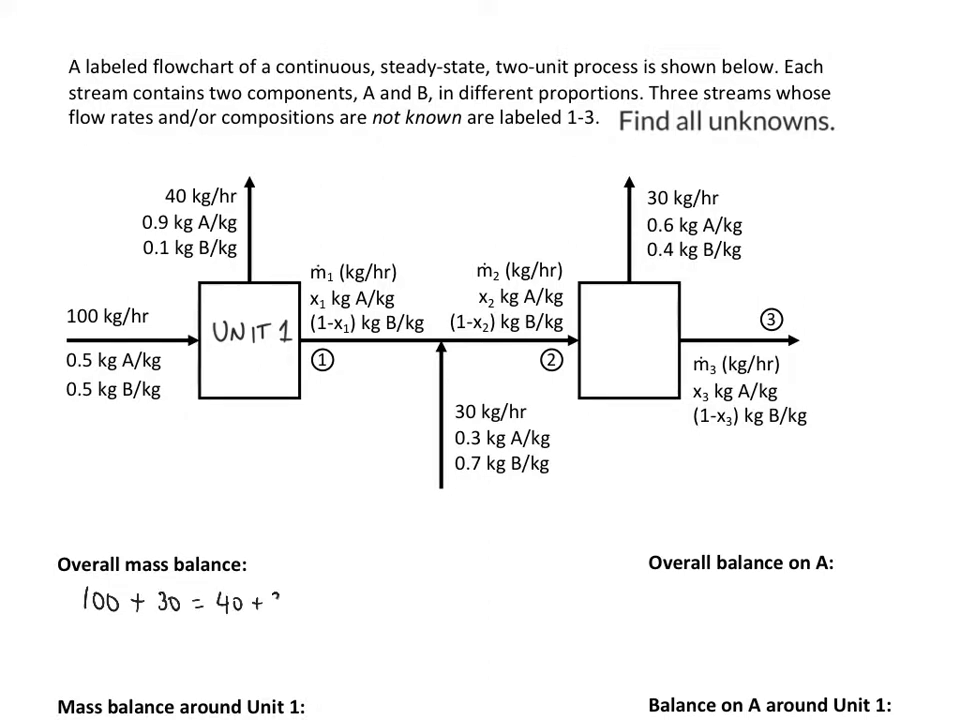
type("30 +")
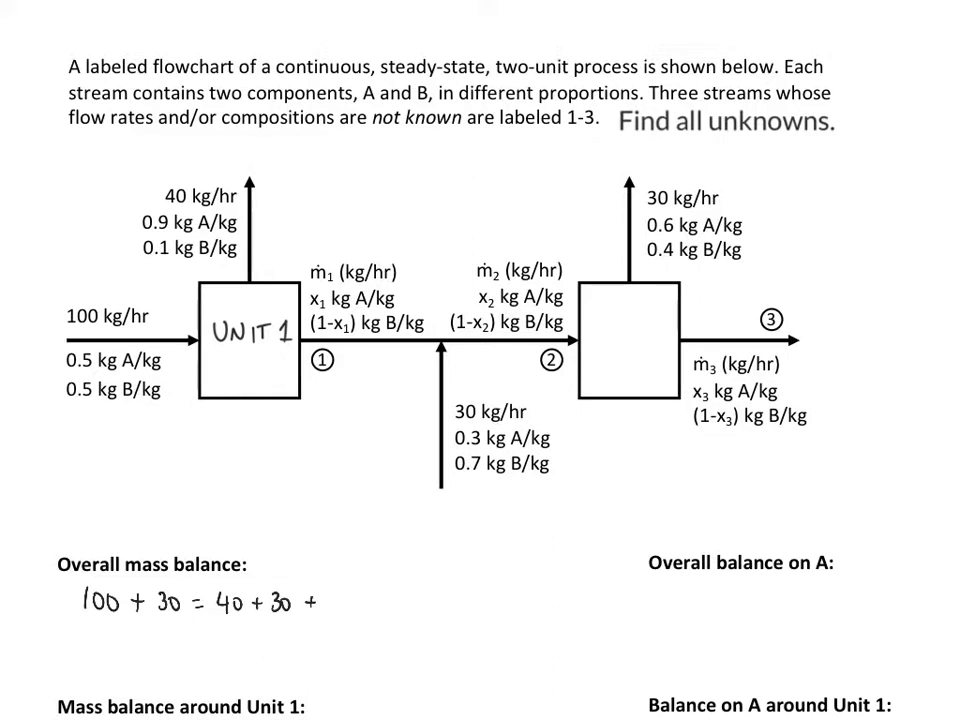
type("ṁ₃")
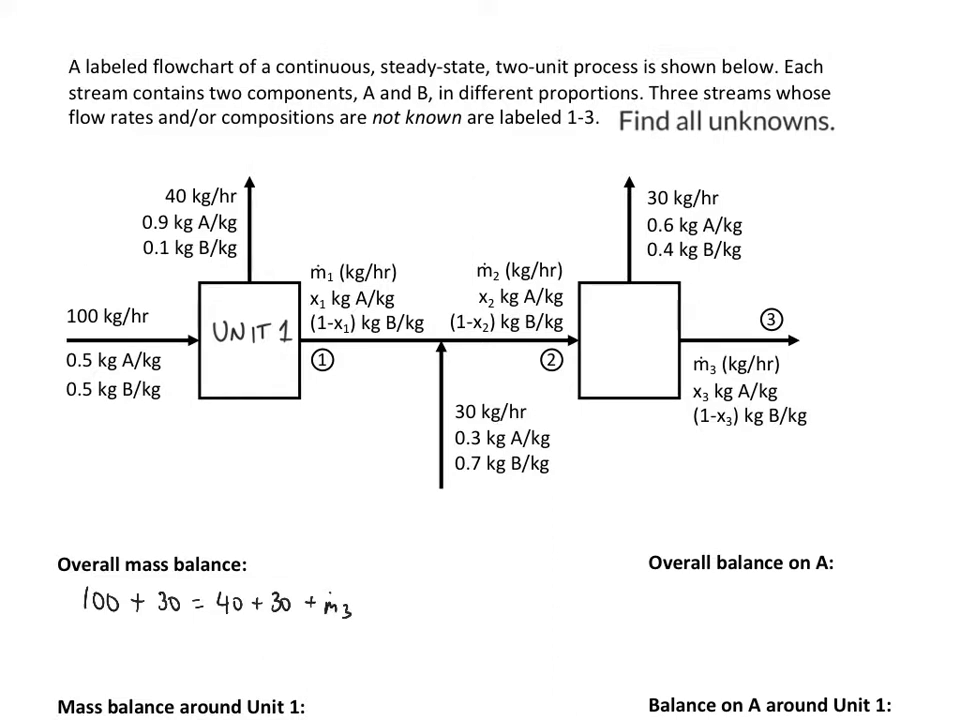
type("ṁ3")
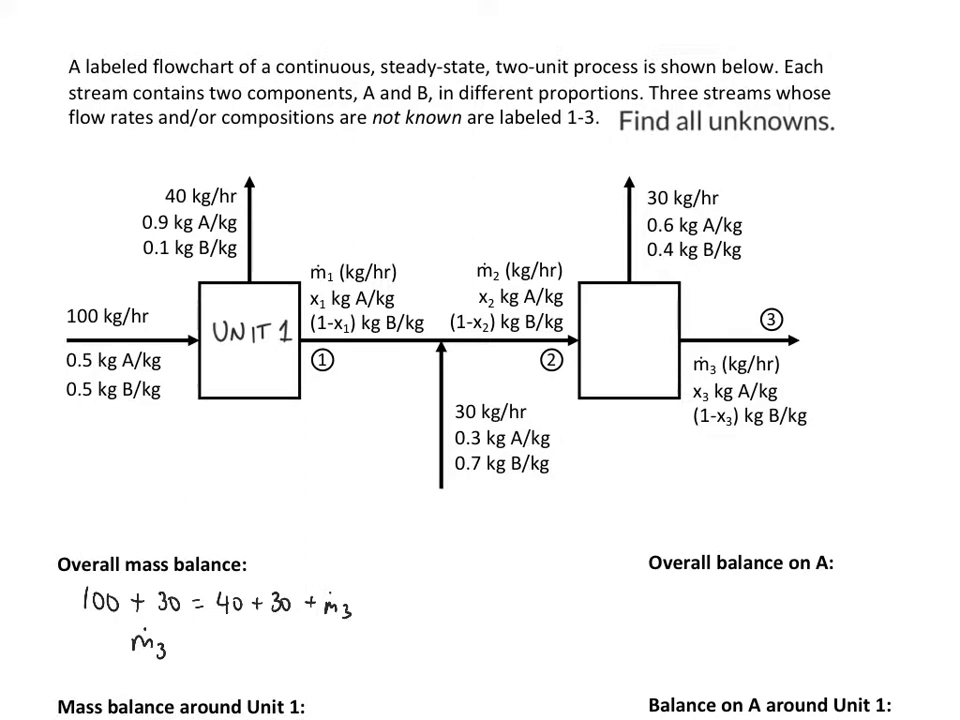
type("=")
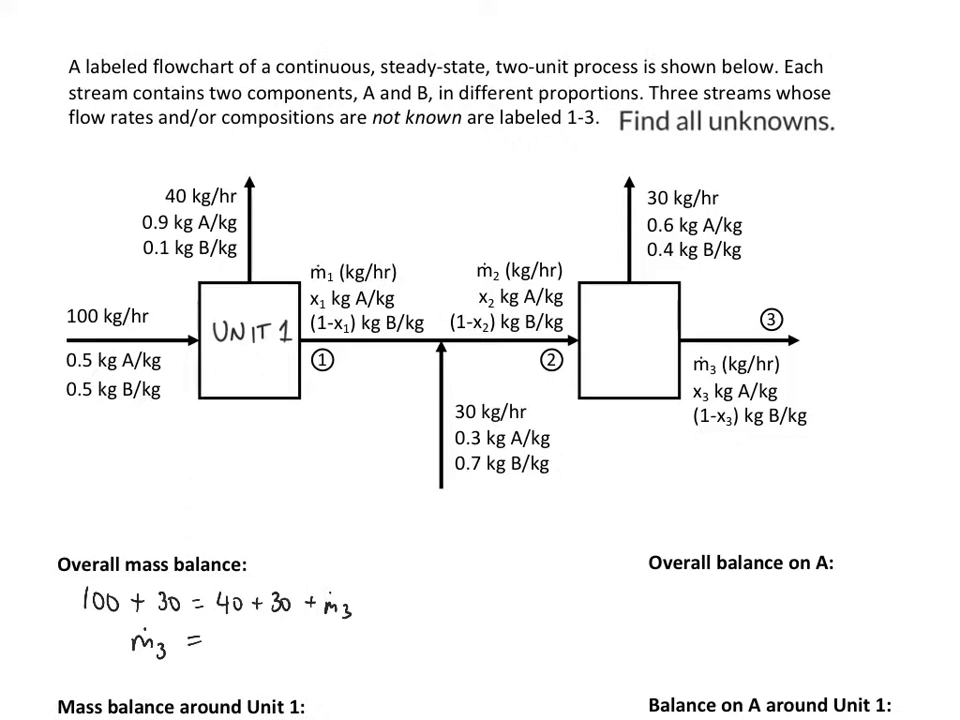
type("60")
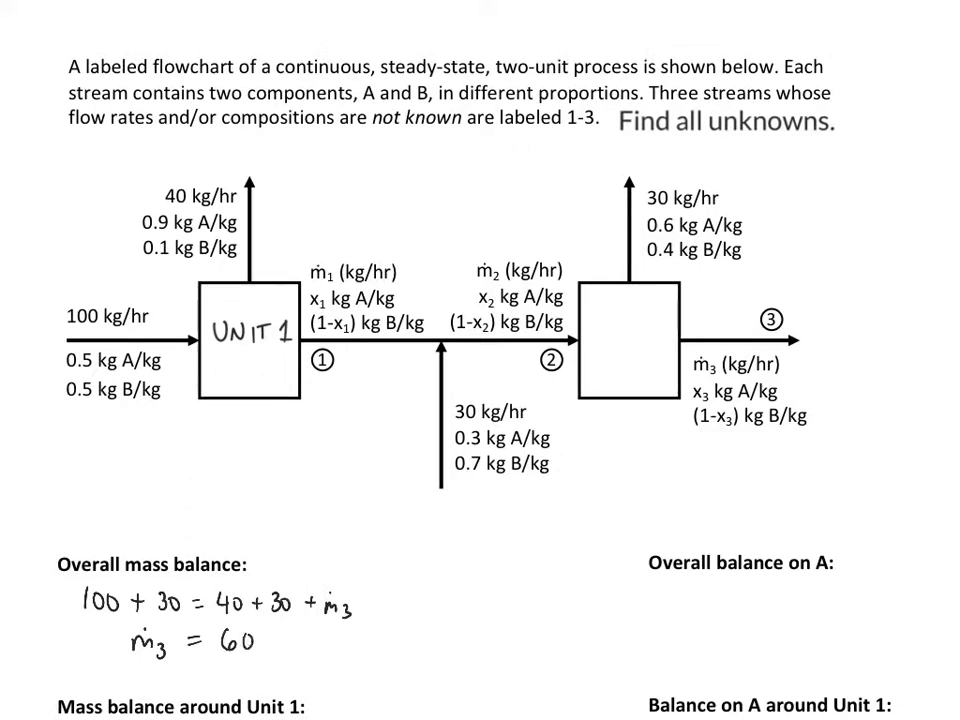
type("kg/h")
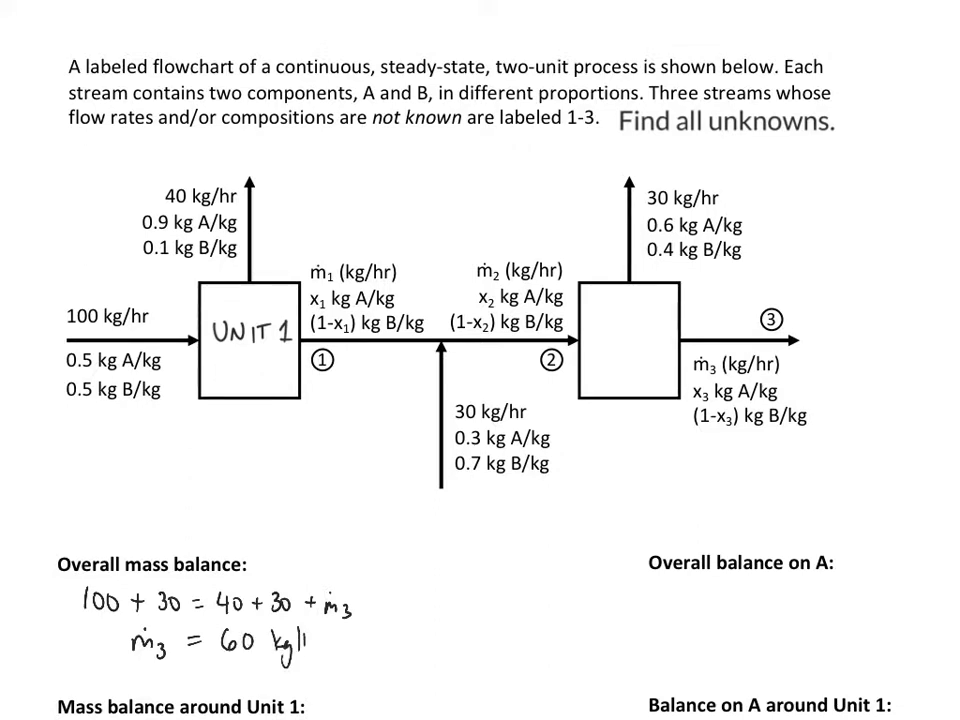
type("hr")
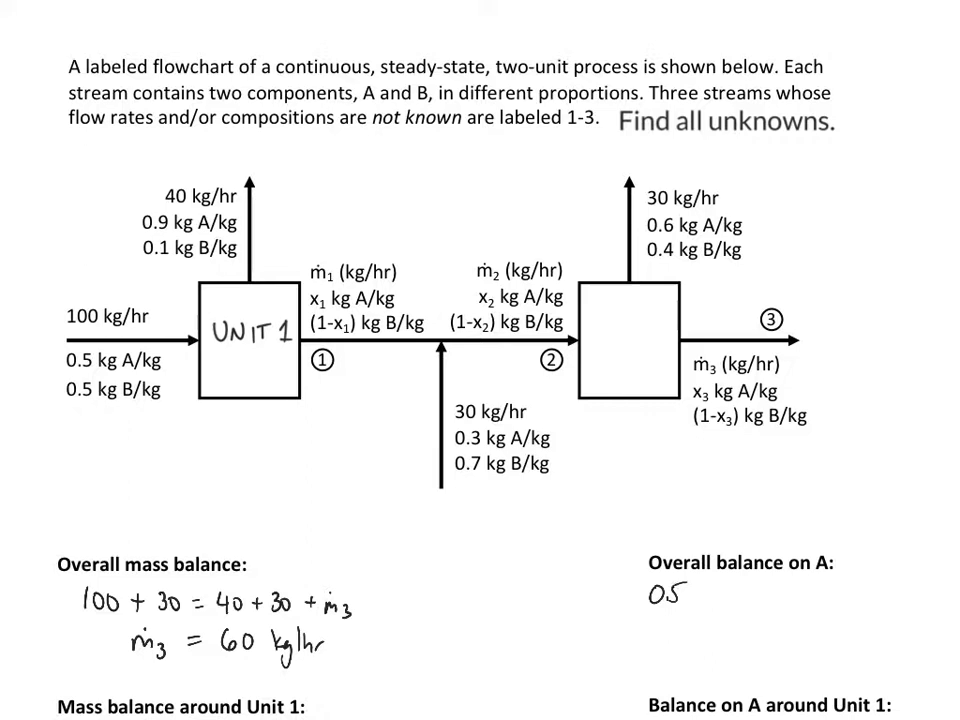
type("(100)+0.3")
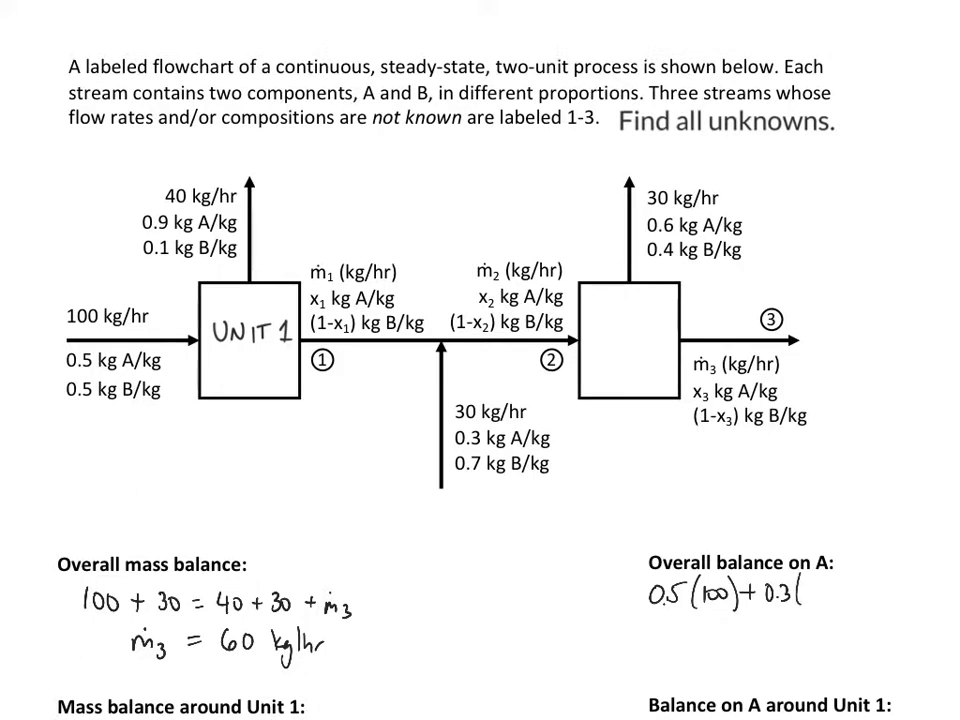
type("(30)")
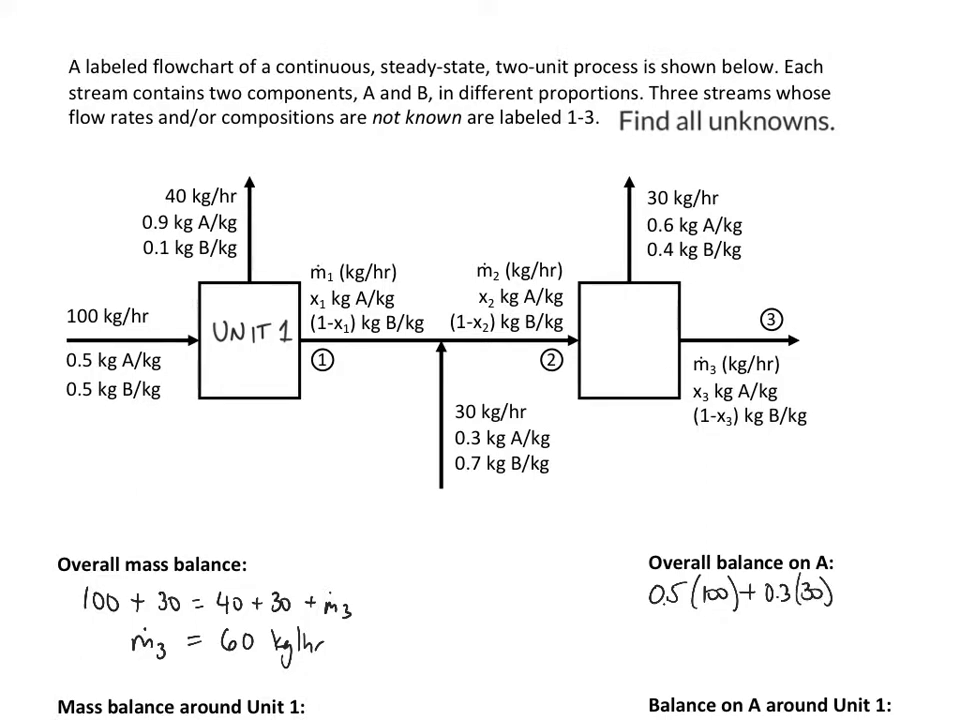
type("=0.9(40")
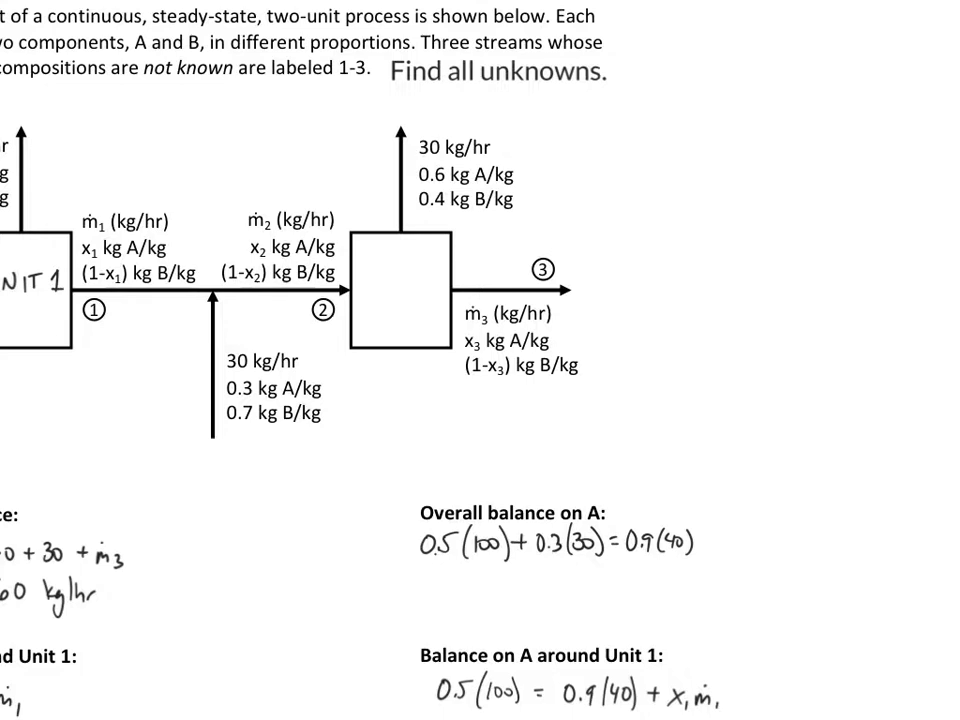
type("+ 0.")
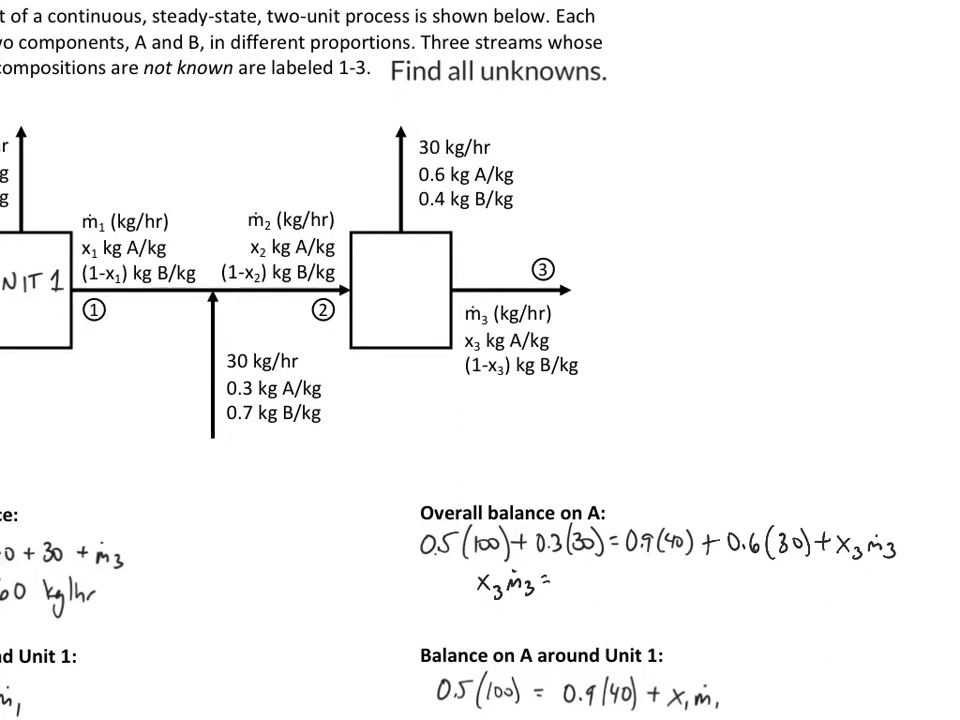
type("6 kg/hr")
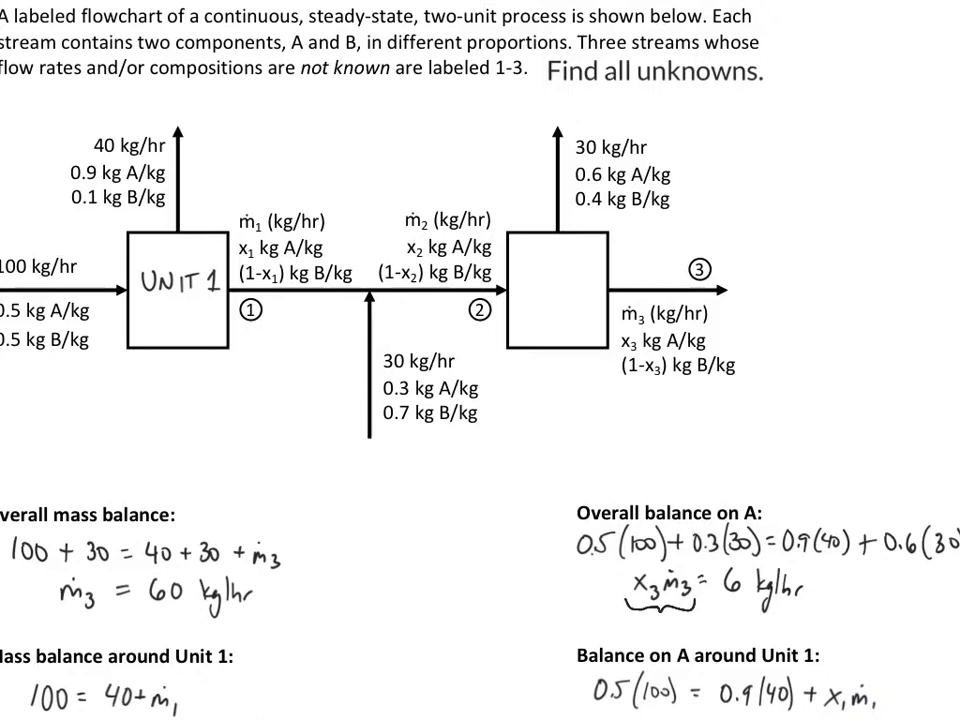
type("n")
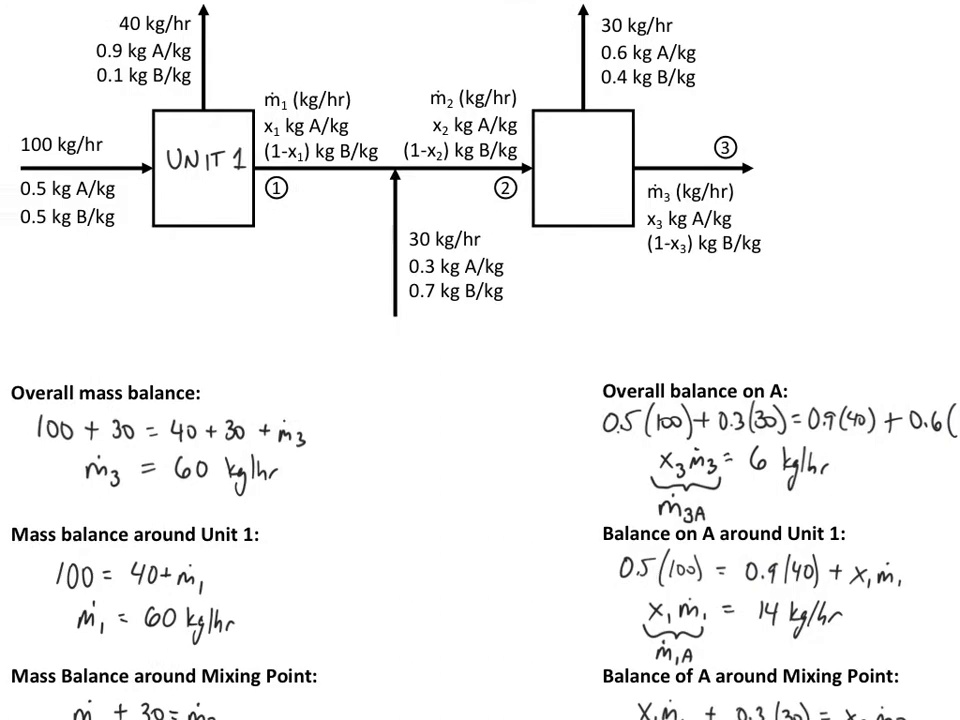
scroll("down", 3)
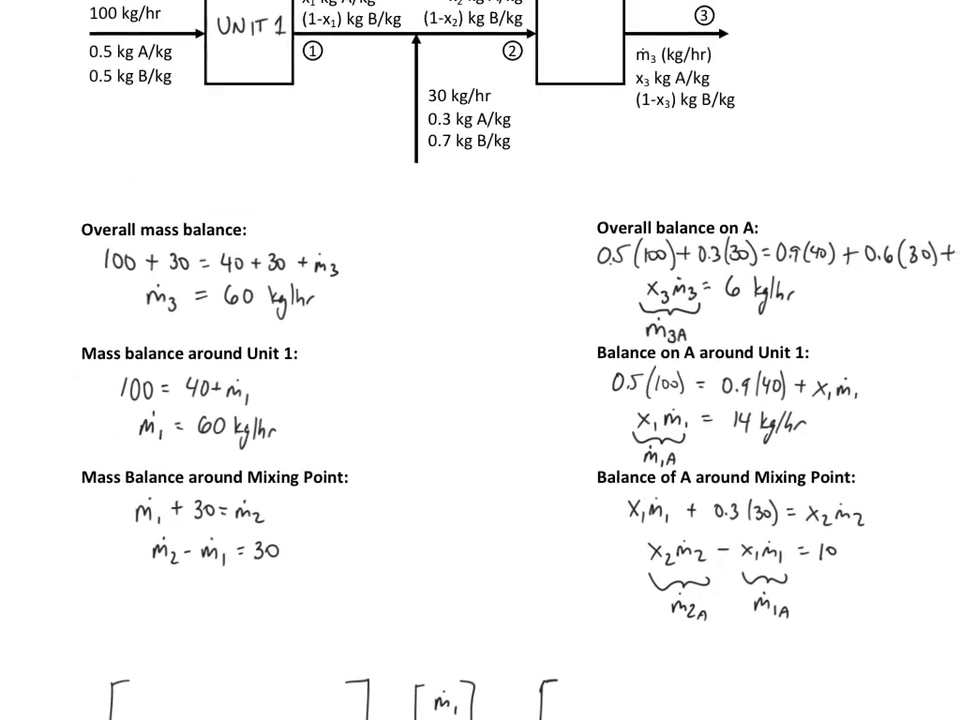
scroll("down", 3)
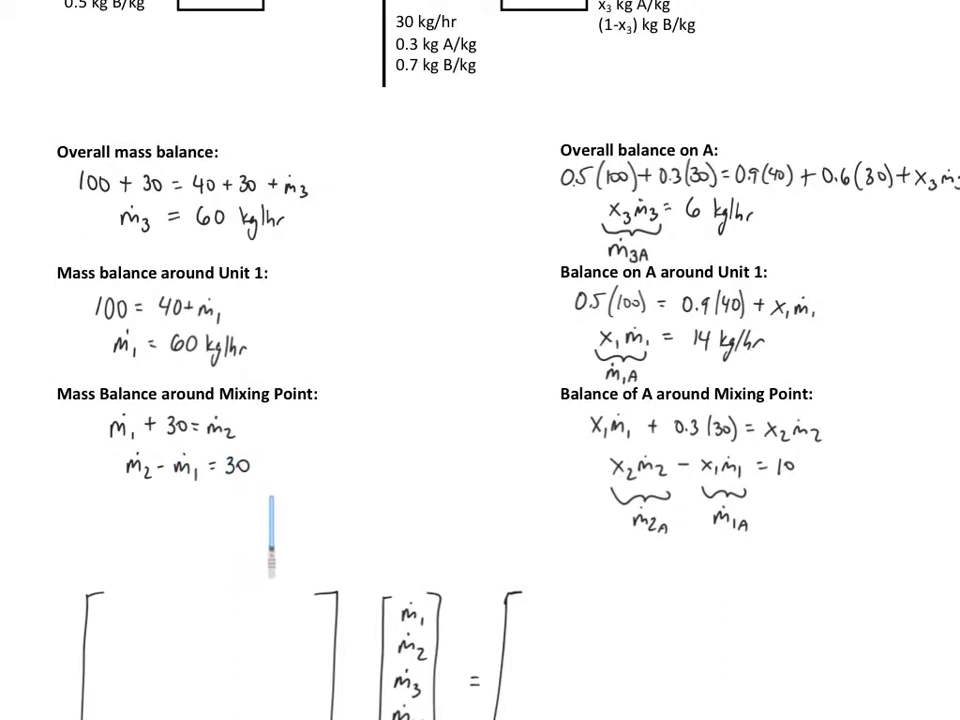
mouse_move(272, 540)
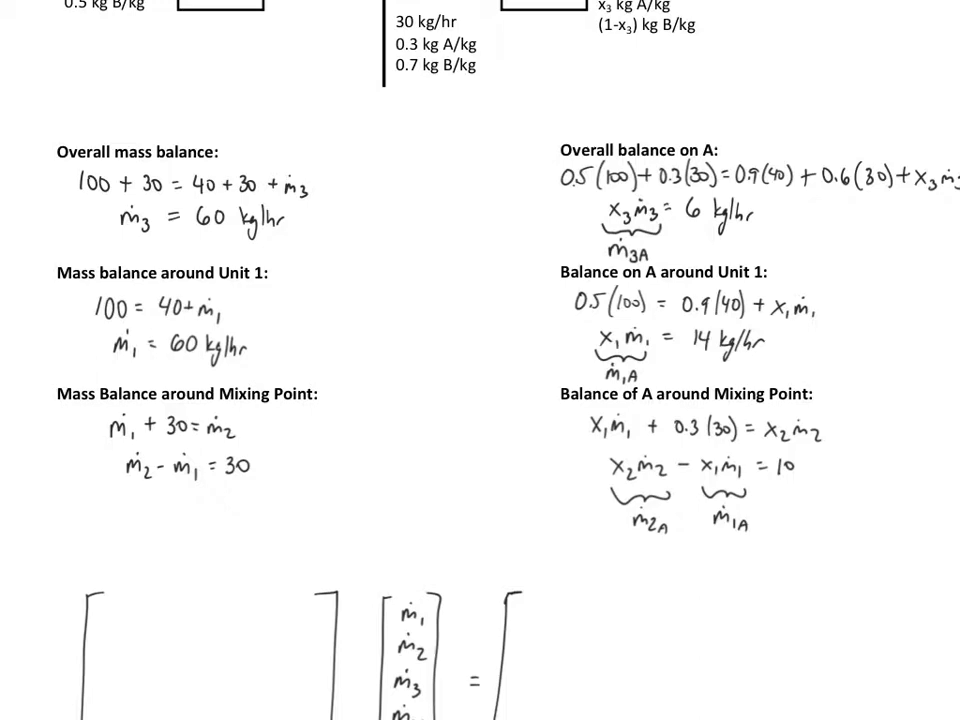
scroll("up", 3)
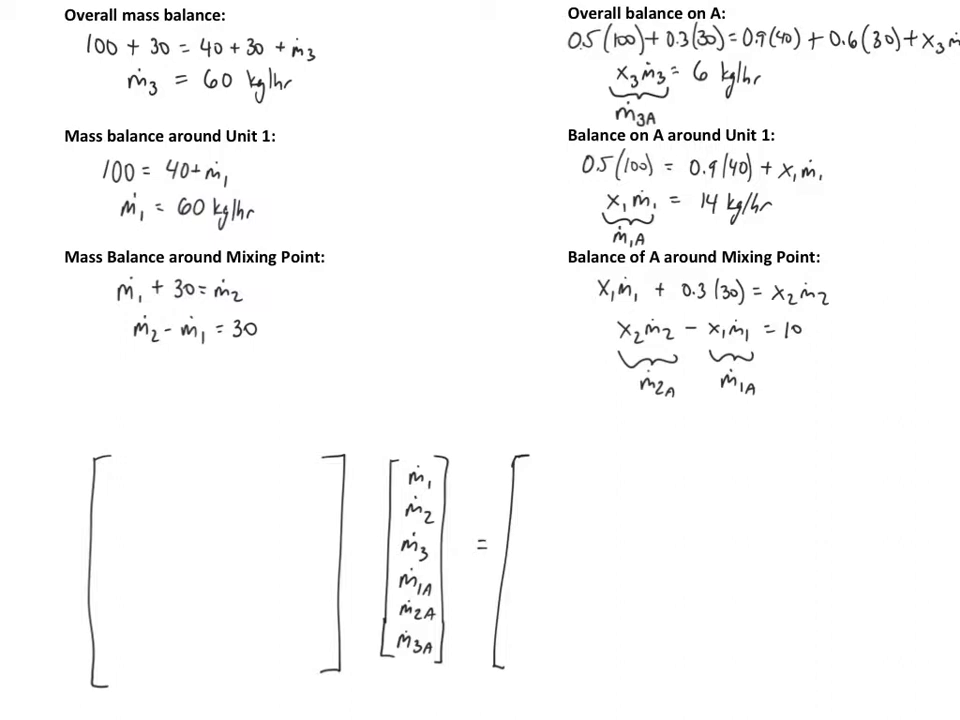
type("0 0 1")
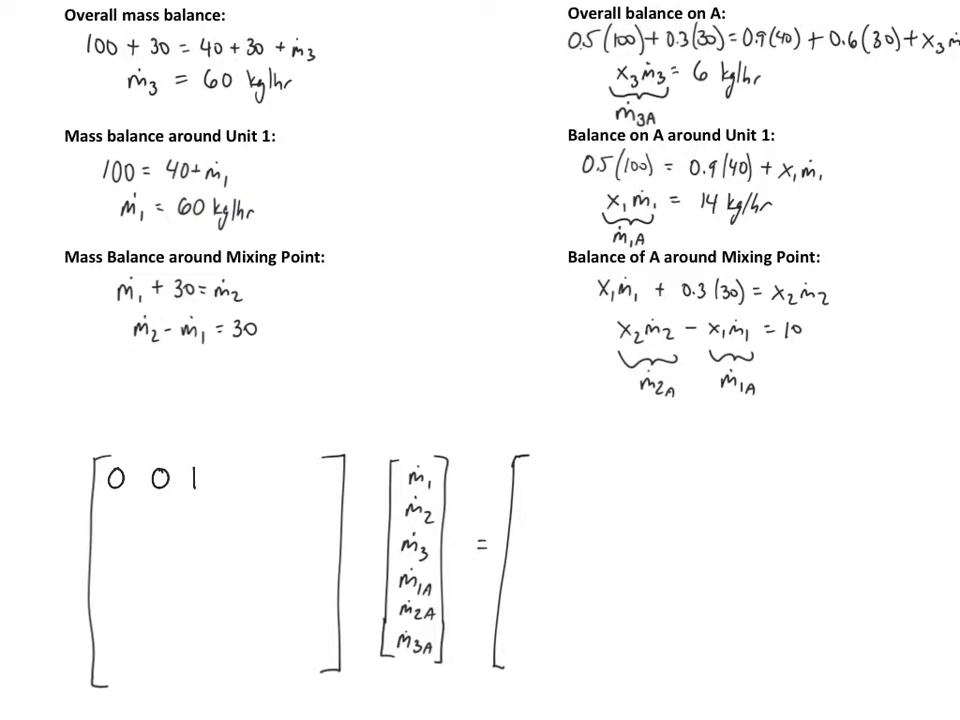
type("0 0 0")
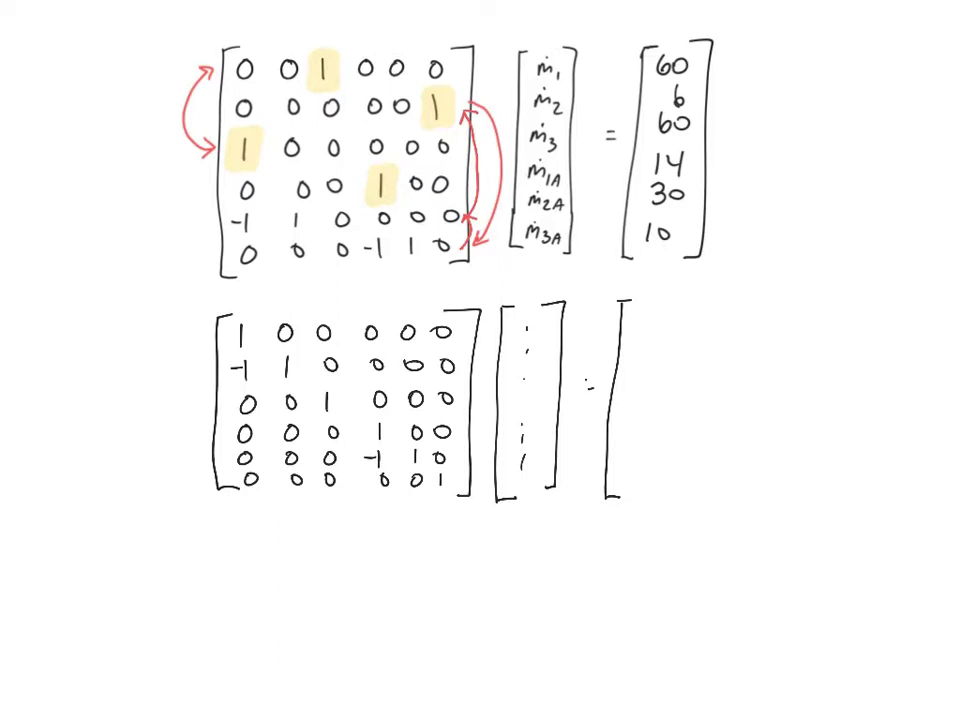
type("60")
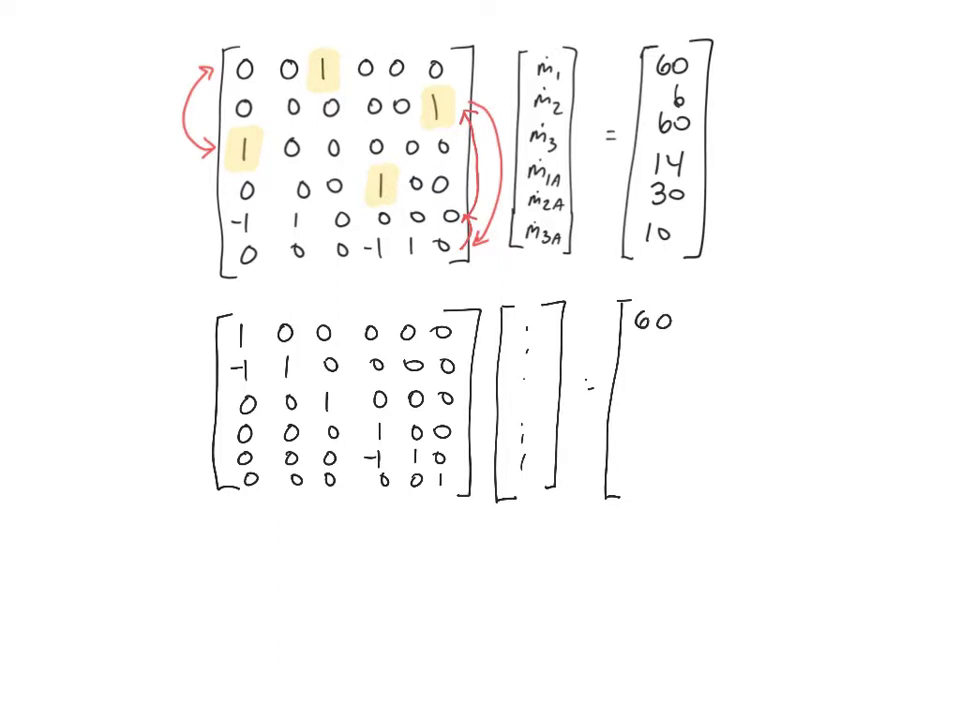
type("6")
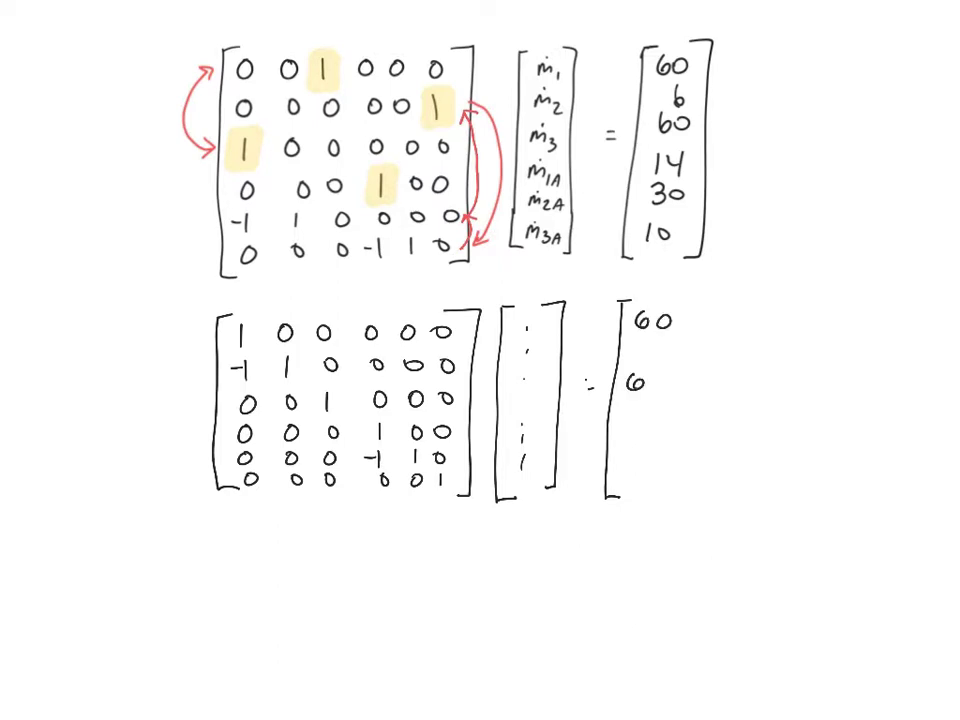
type("0")
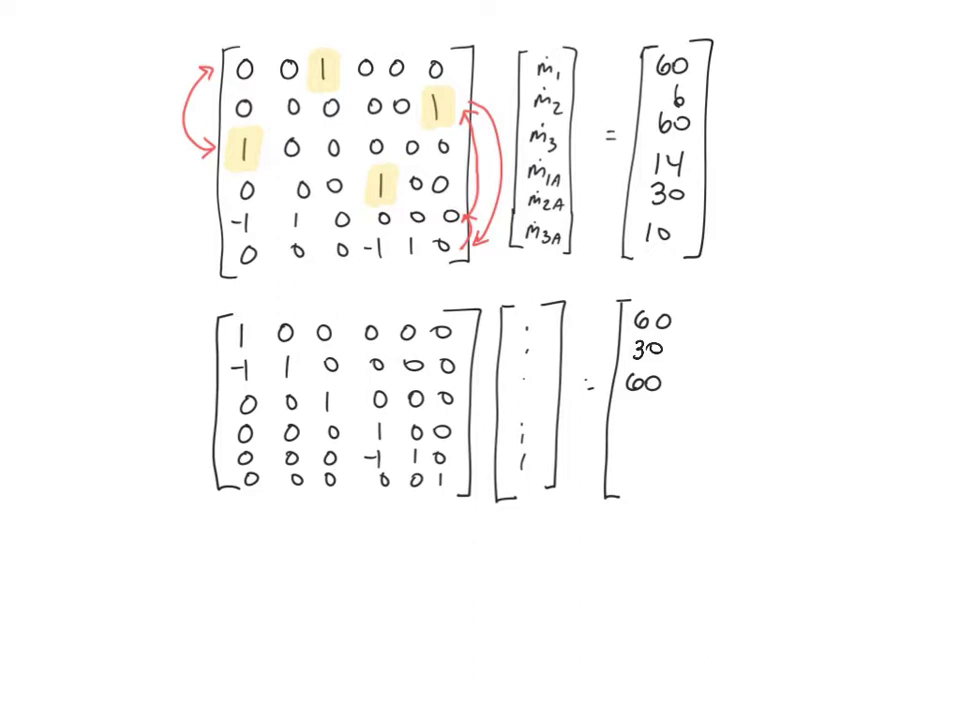
type("6")
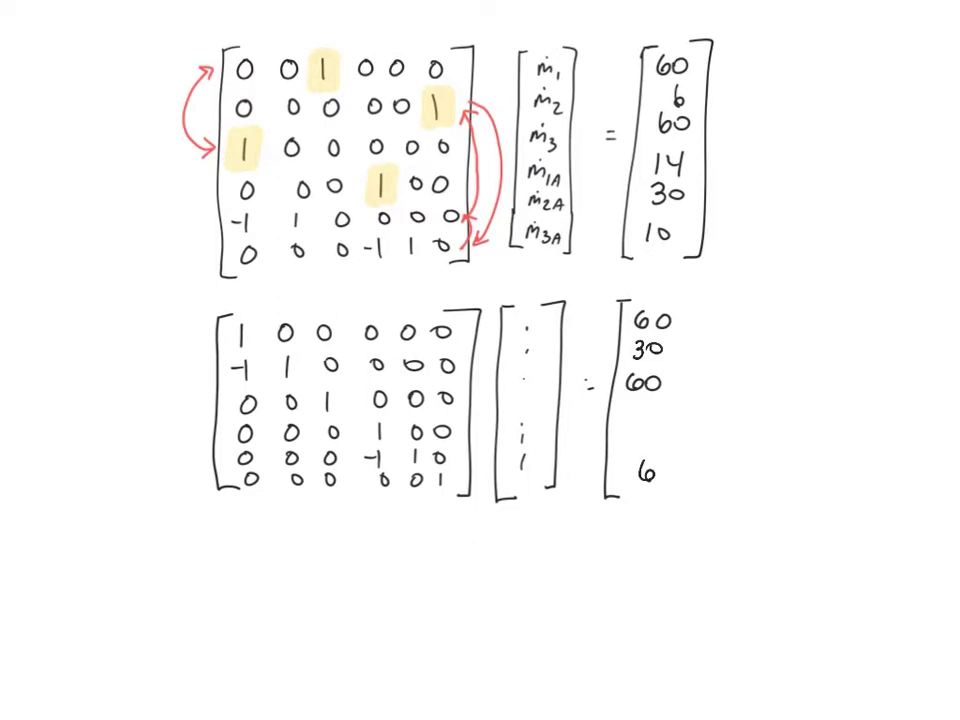
type("1")
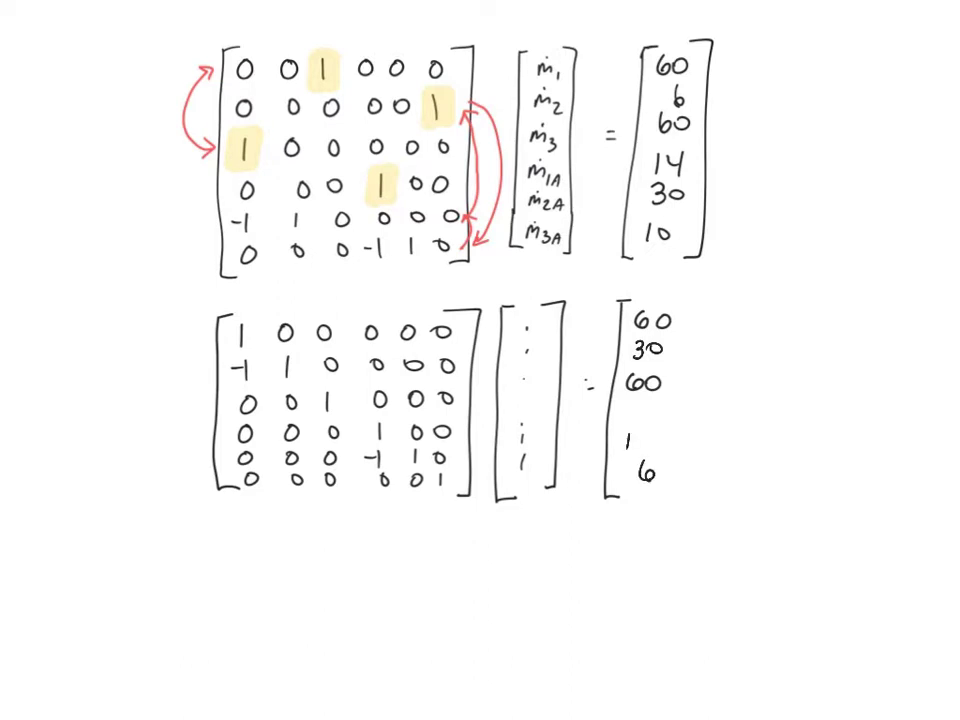
type("10")
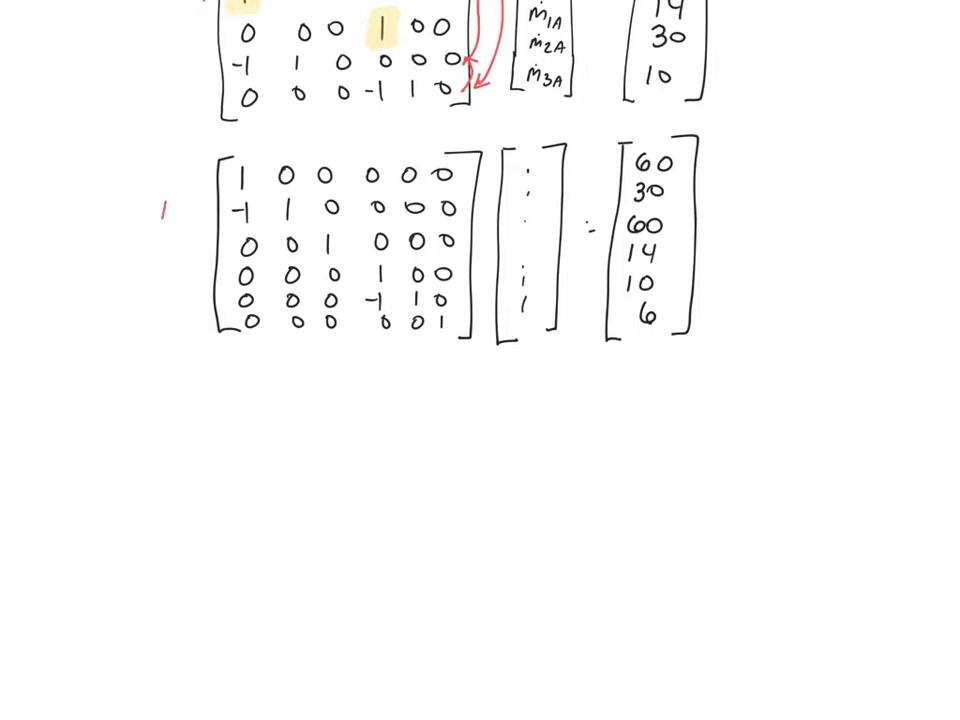
type("+2")
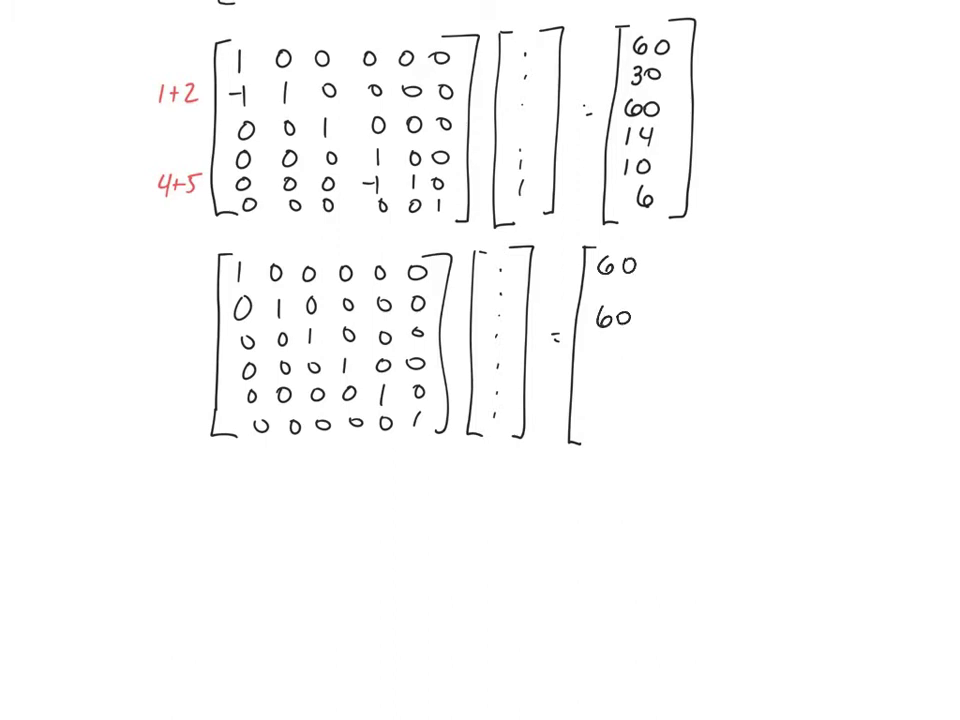
type("1")
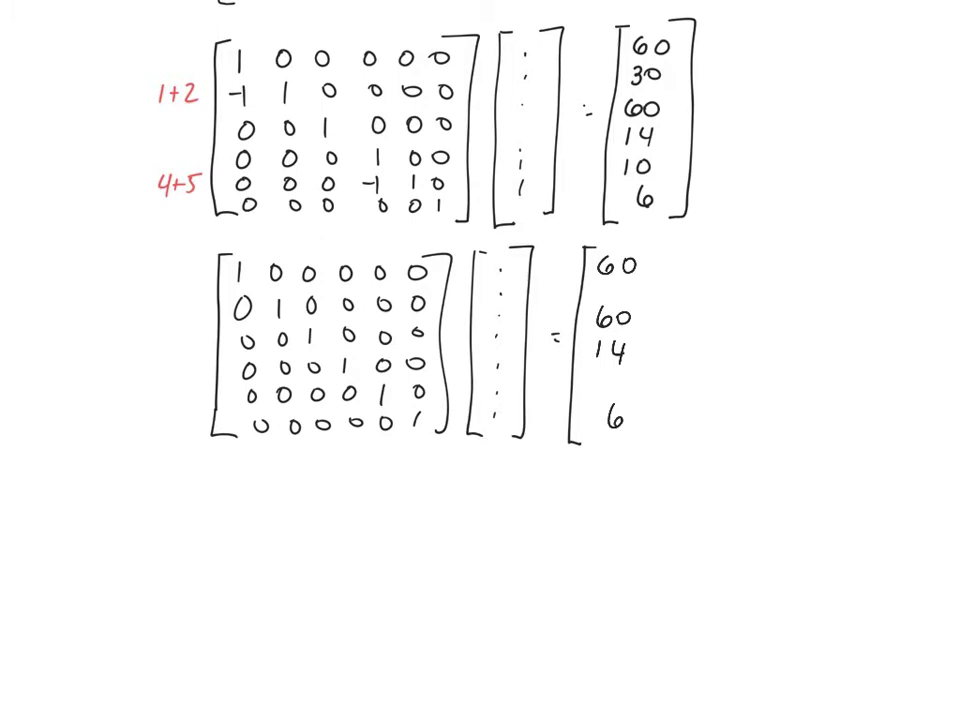
type("9")
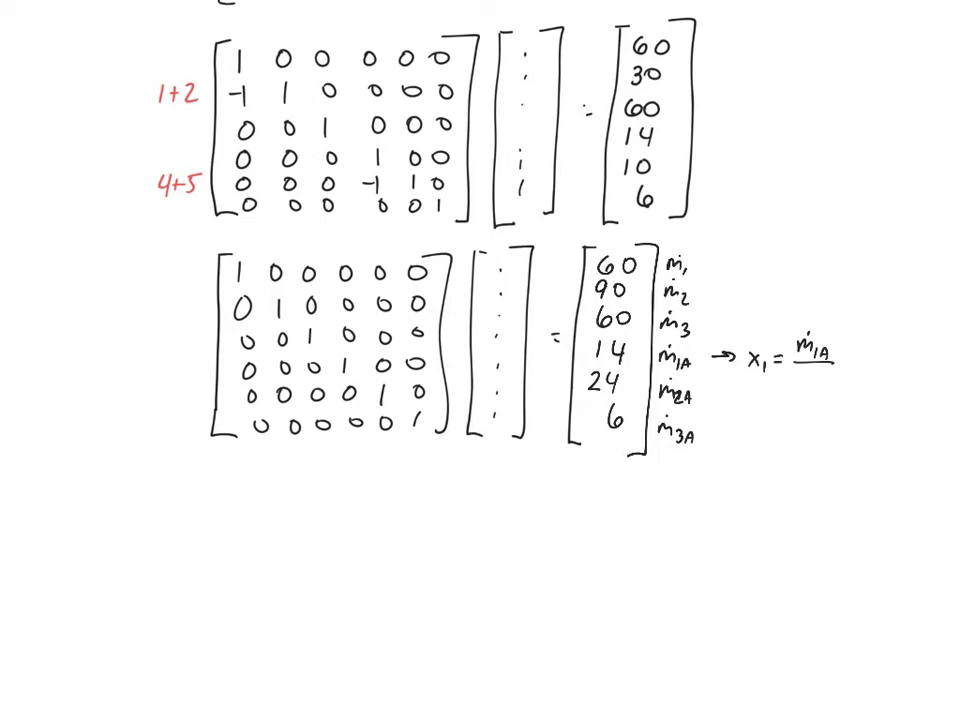
type("ṁ₁")
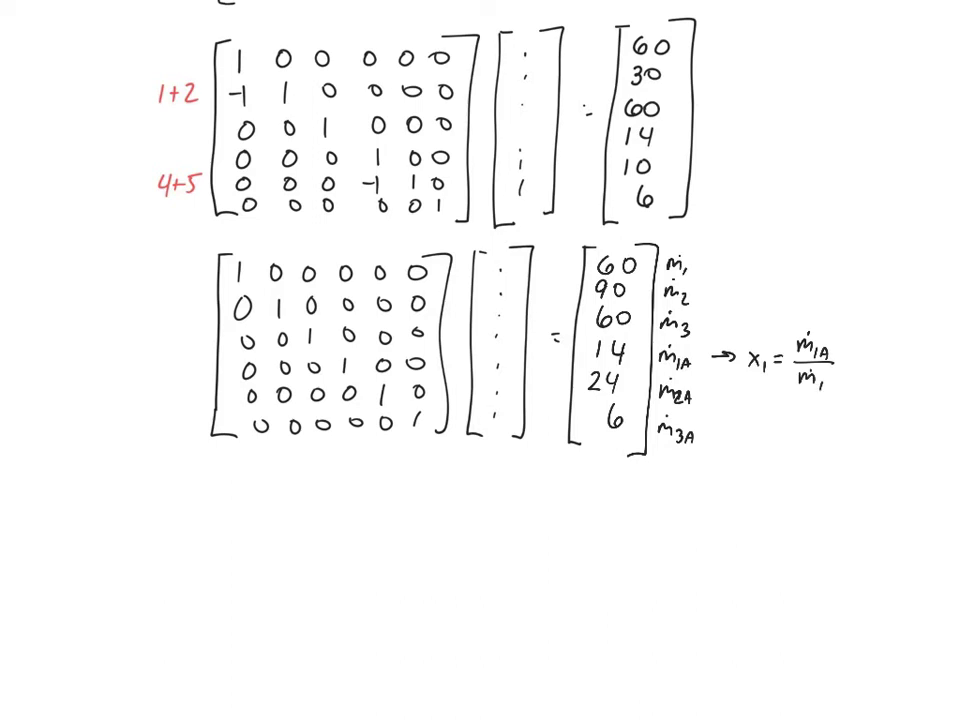
type("=1")
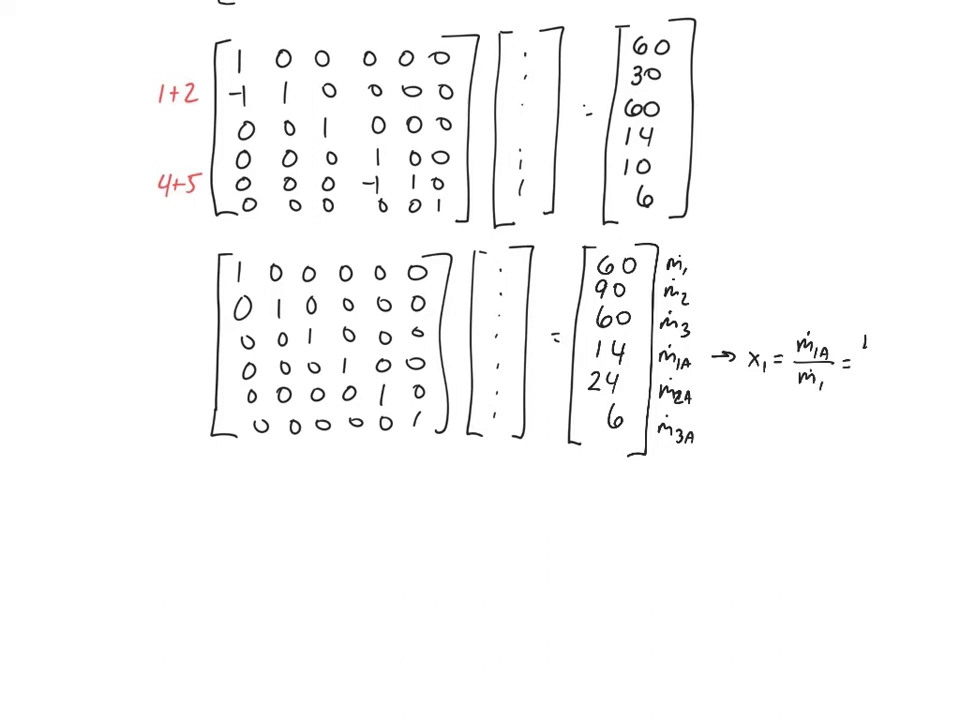
type("14/60")
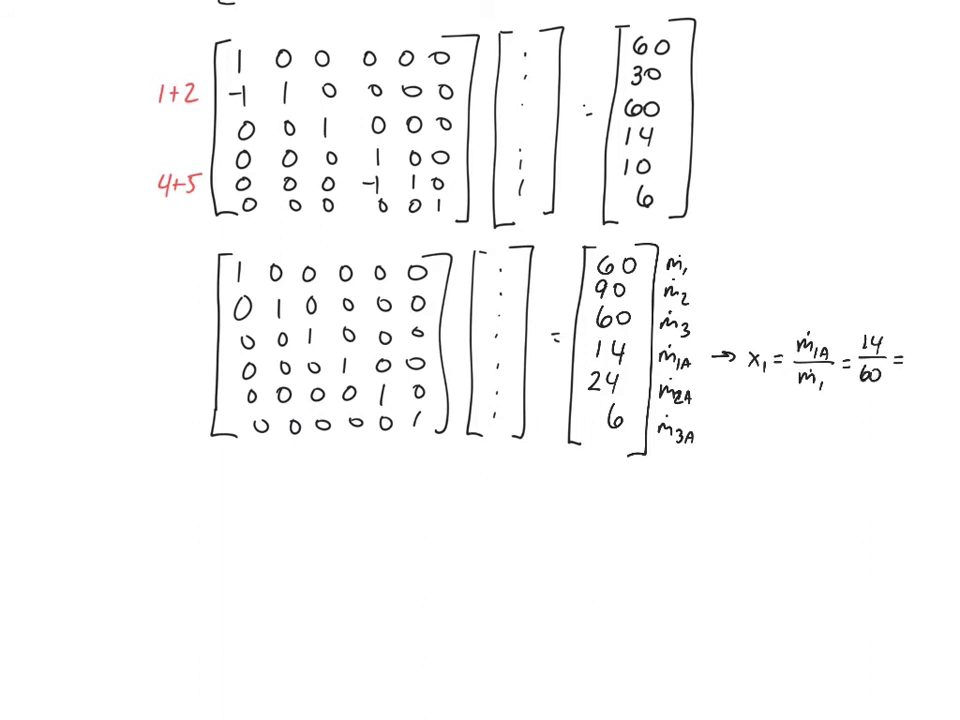
type("= 0.")
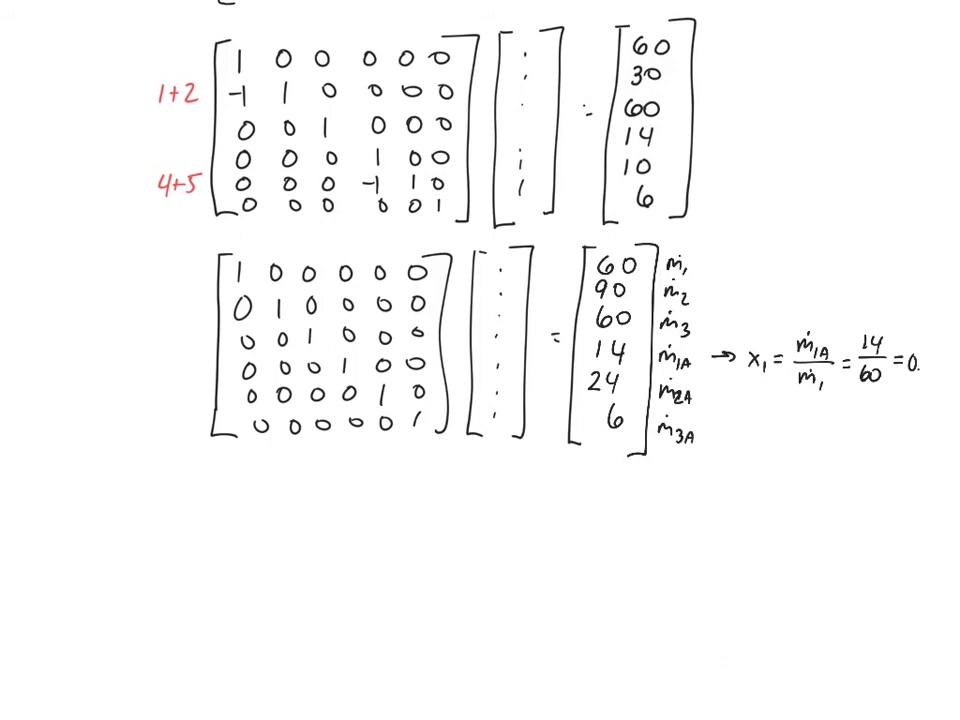